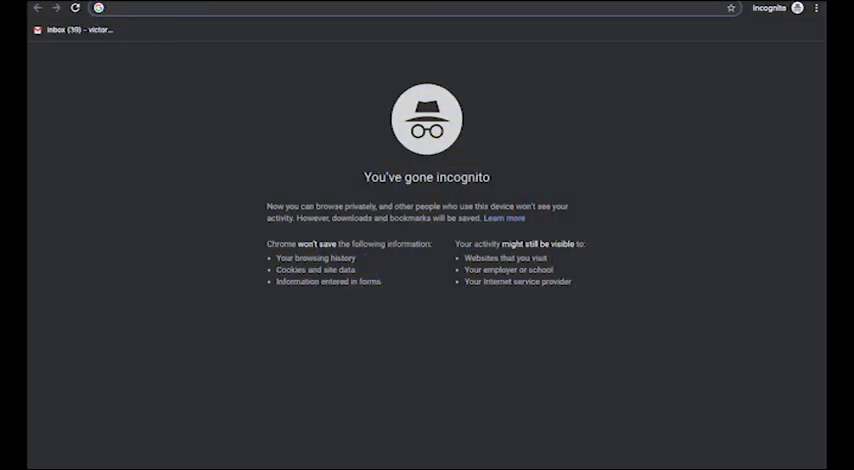
type("http://erply.com/login/")
type("victo")
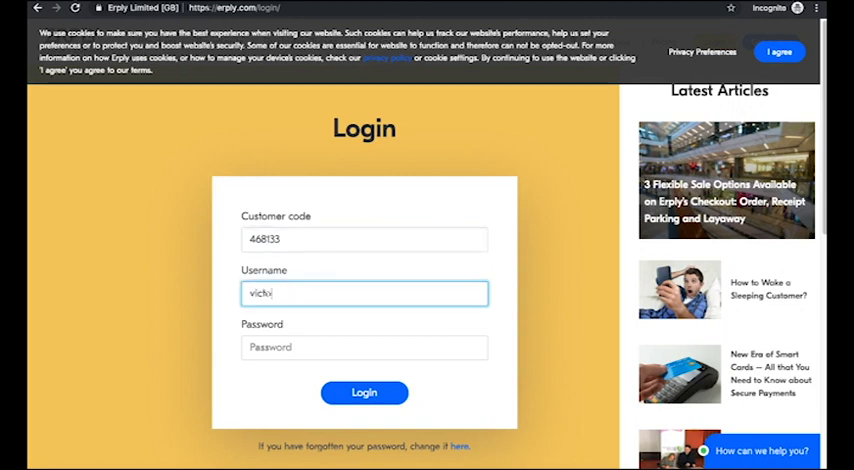
left_click(364, 348)
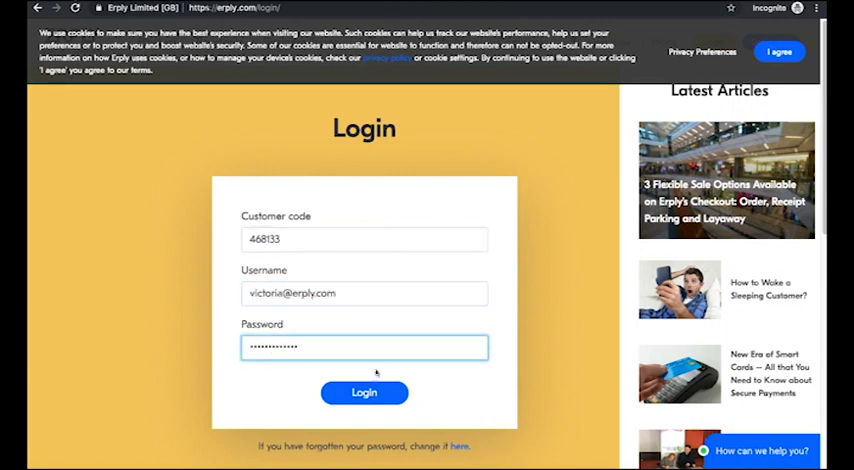
left_click(364, 392)
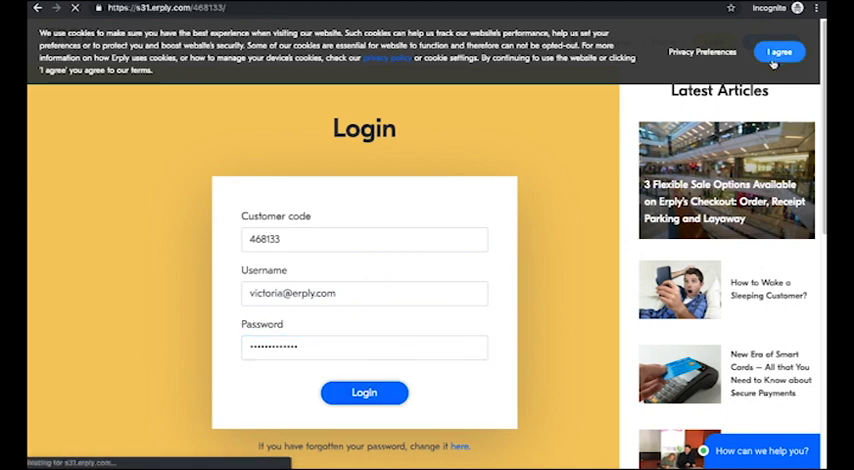
View the Sales reports page from the Reports menu and browse through it.
left_click(364, 392)
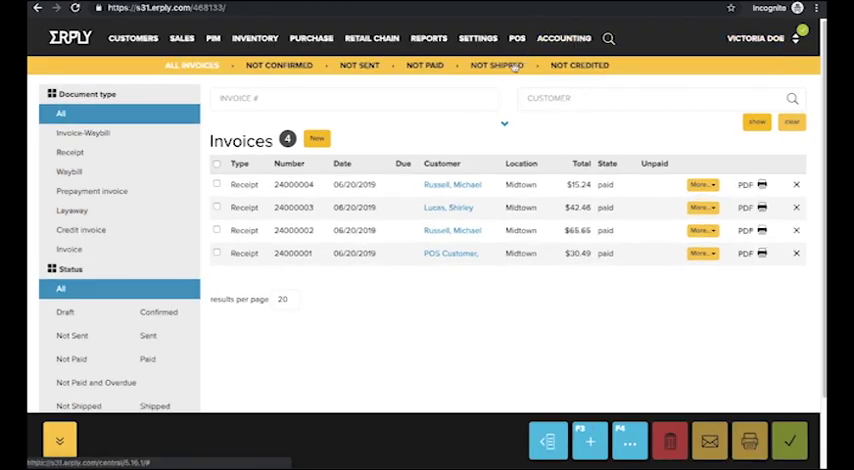
left_click(428, 38)
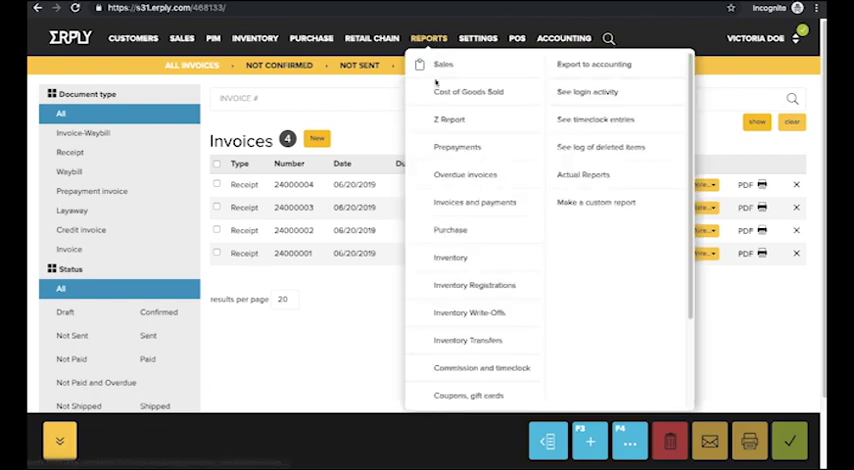
left_click(444, 64)
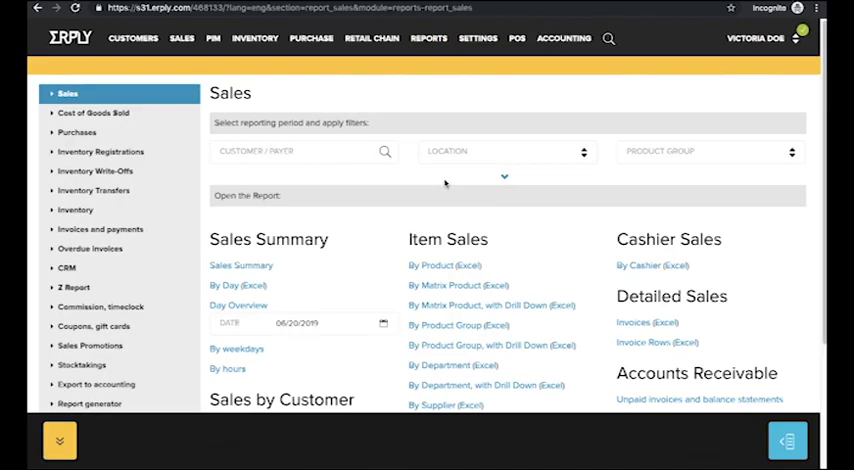
scroll("down", 3)
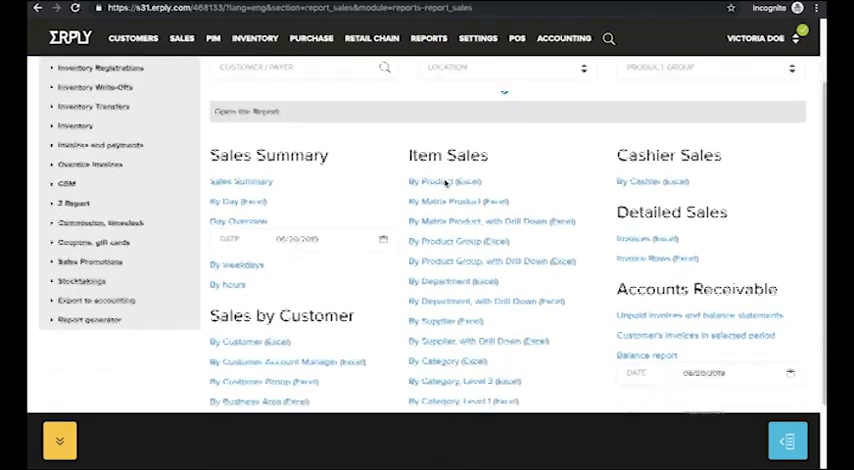
scroll("down", 3)
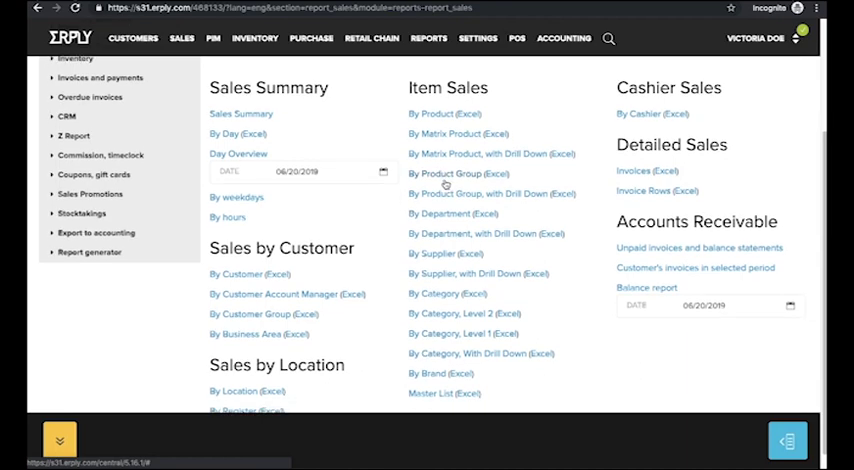
mouse_move(678, 110)
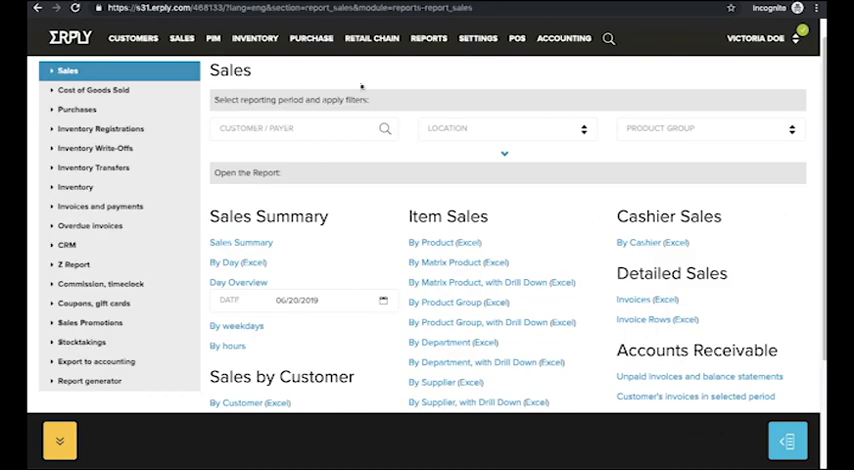
mouse_move(448, 104)
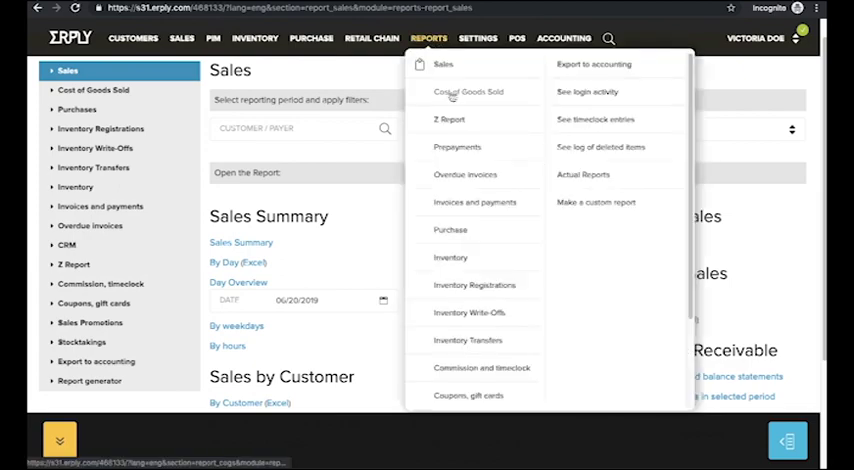
Switch to the Cost of Goods Sold reports page.
left_click(468, 92)
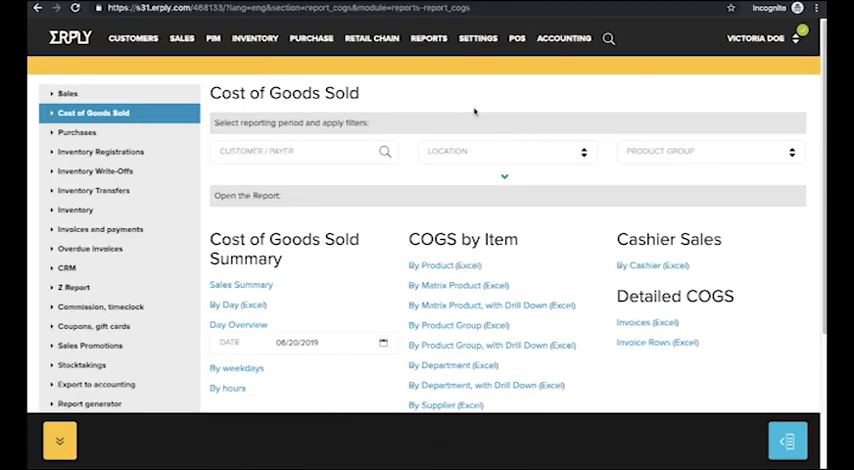
mouse_move(428, 38)
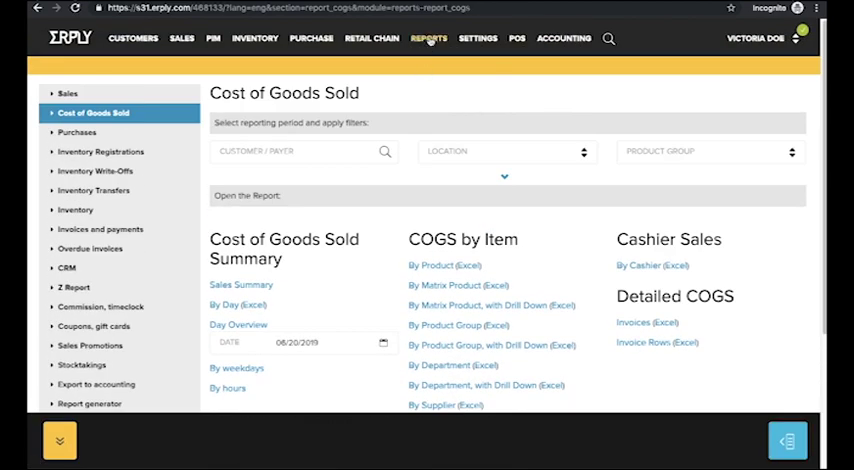
left_click(428, 38)
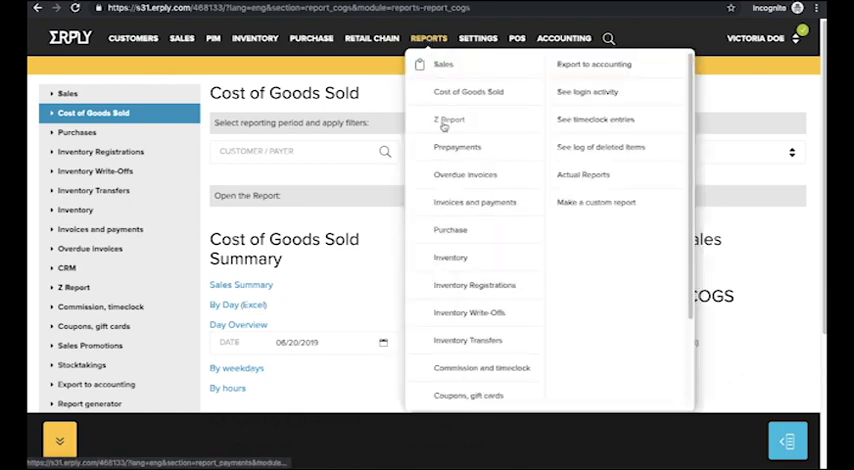
View the Z Report page and bring up the Reports menu over it.
left_click(448, 118)
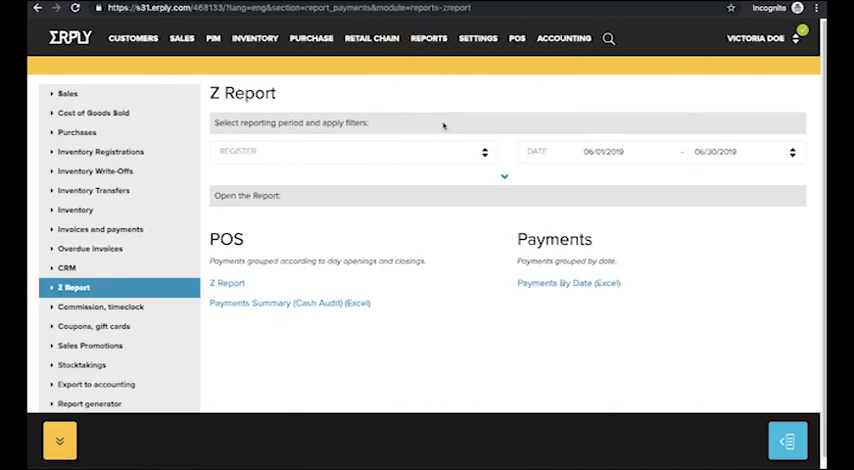
mouse_move(436, 56)
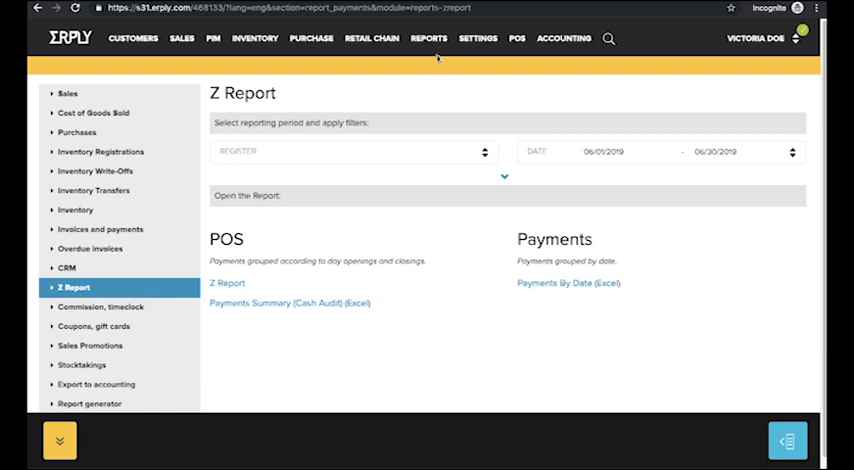
left_click(428, 38)
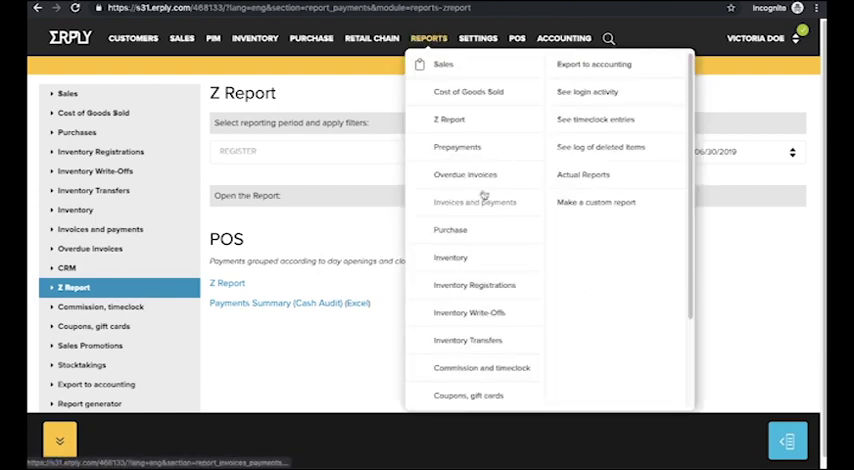
mouse_move(488, 208)
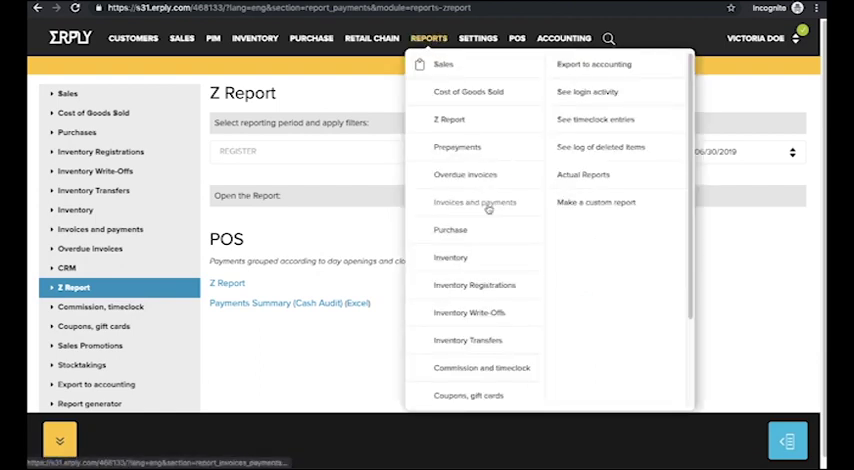
View the Purchases reports page and browse its summary, product and supplier options.
left_click(450, 230)
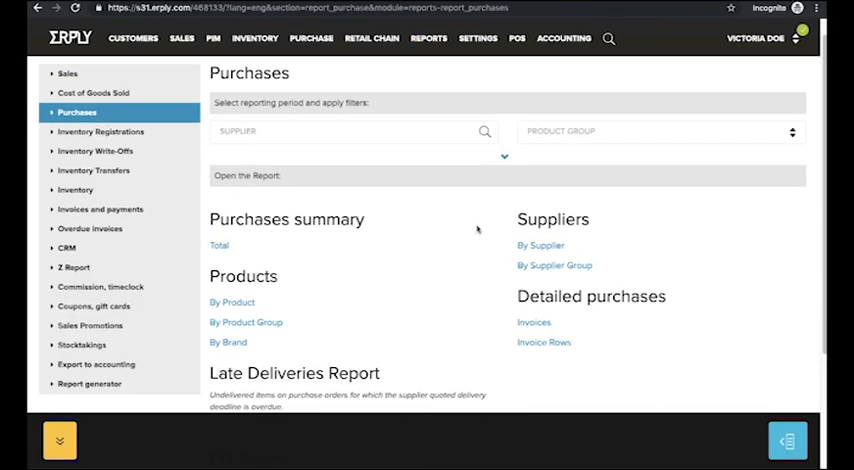
scroll("down", 3)
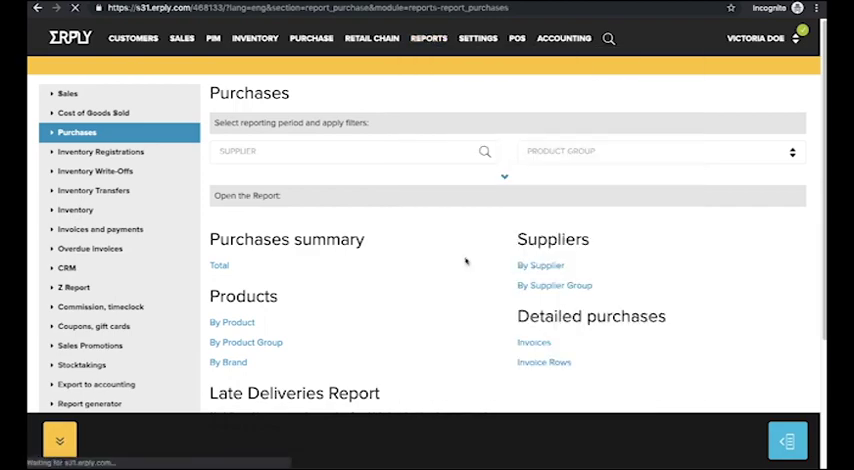
View the Inventory reports page with its by-items, summary and stock replenishment options.
left_click(76, 152)
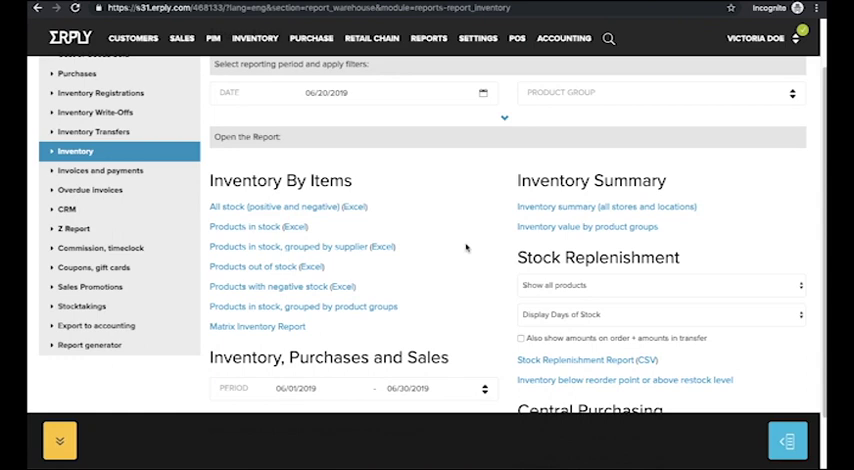
scroll("up", 3)
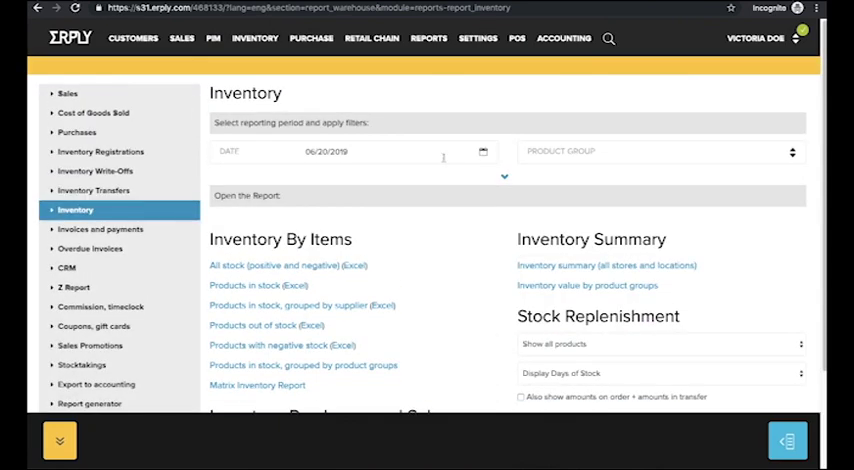
left_click(428, 38)
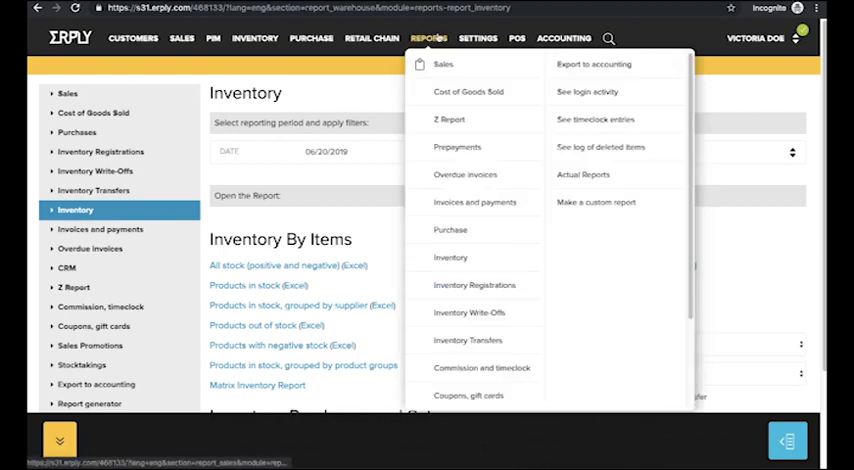
View the Inventory Registrations reports page and browse the remaining report types.
left_click(474, 284)
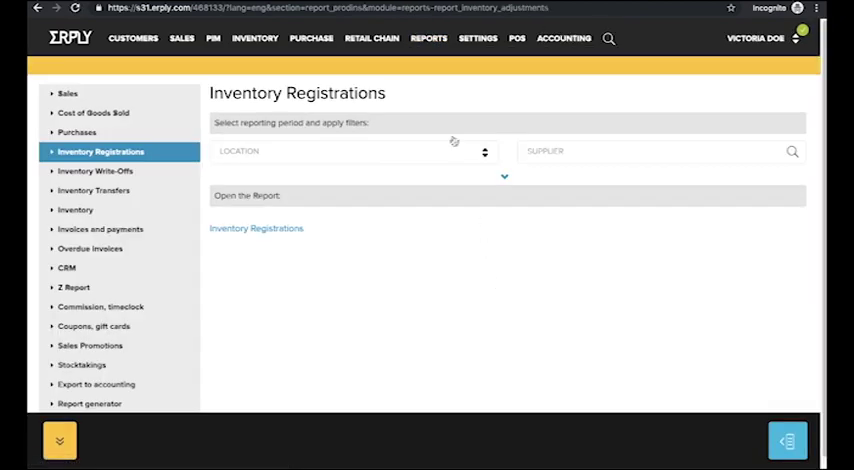
left_click(428, 38)
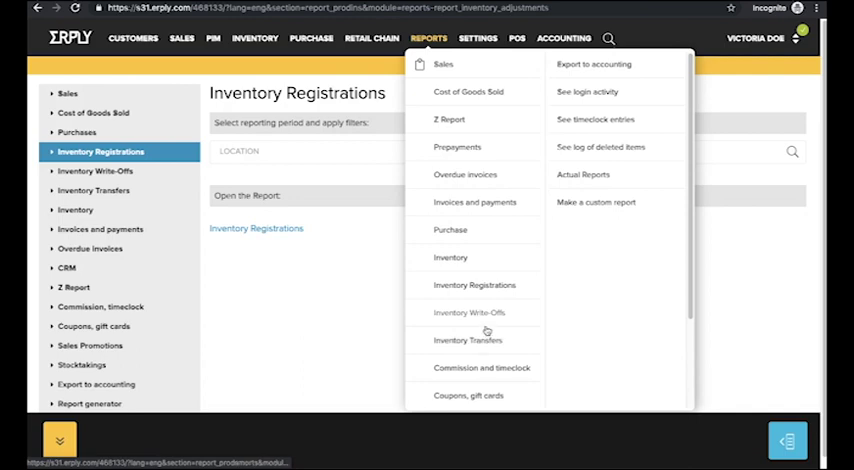
scroll("down", 3)
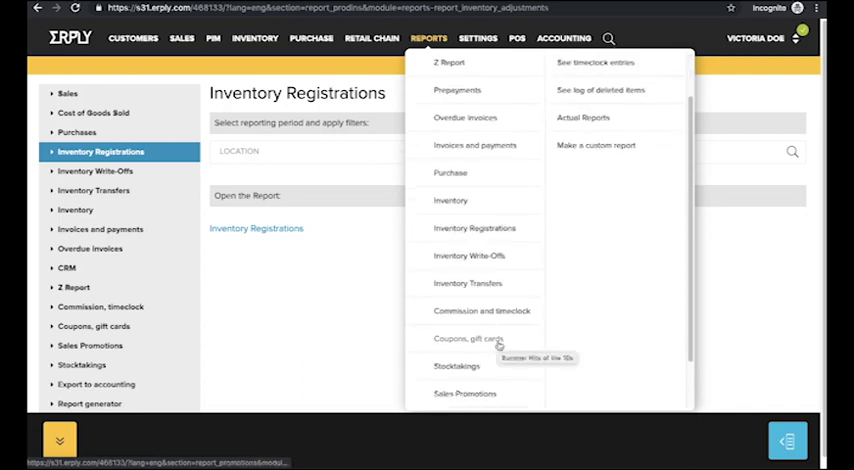
mouse_move(456, 364)
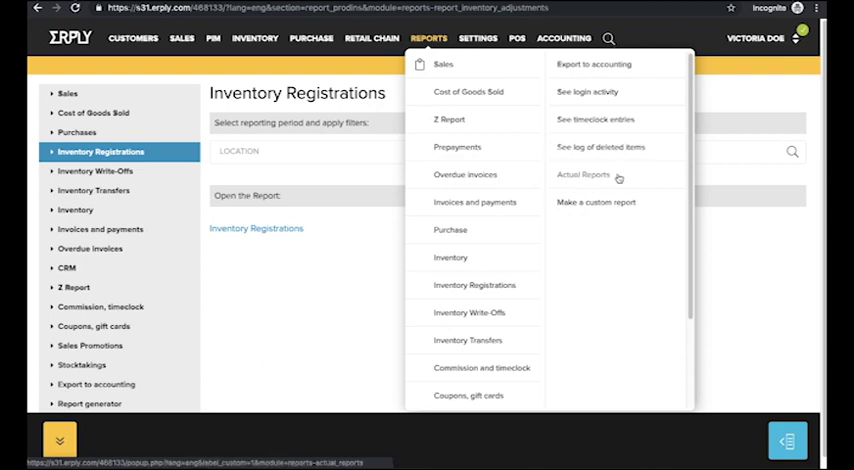
left_click(596, 202)
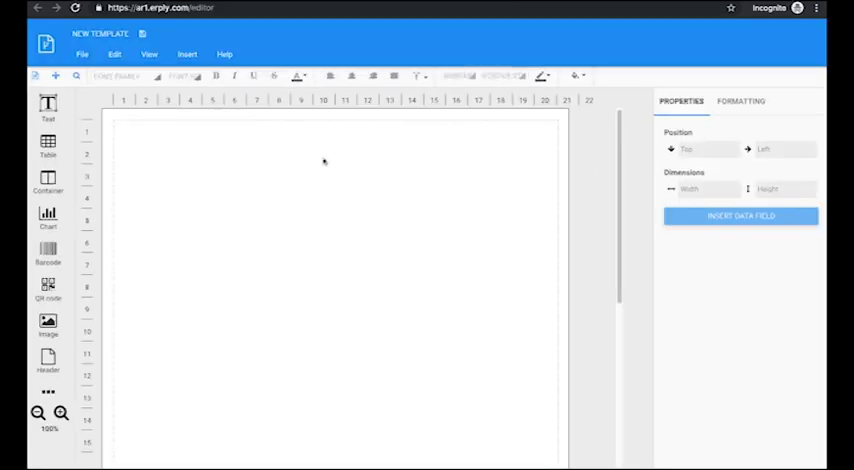
mouse_move(324, 160)
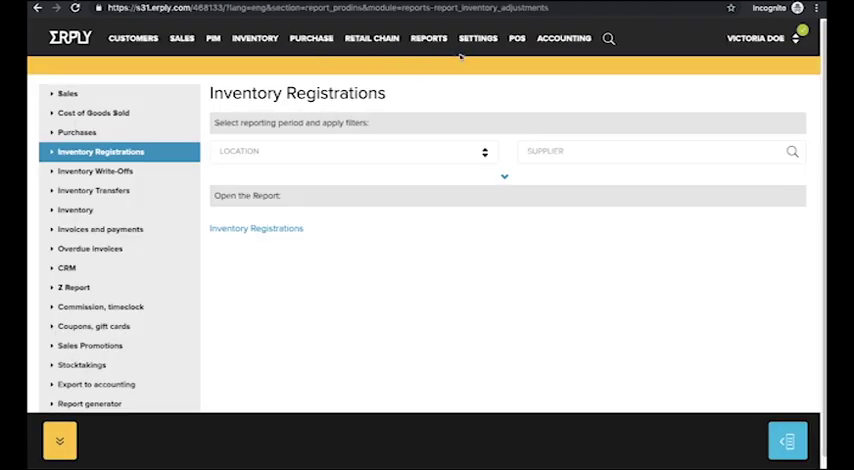
View the Report generator page with its empty Ungrouped reports section.
left_click(256, 228)
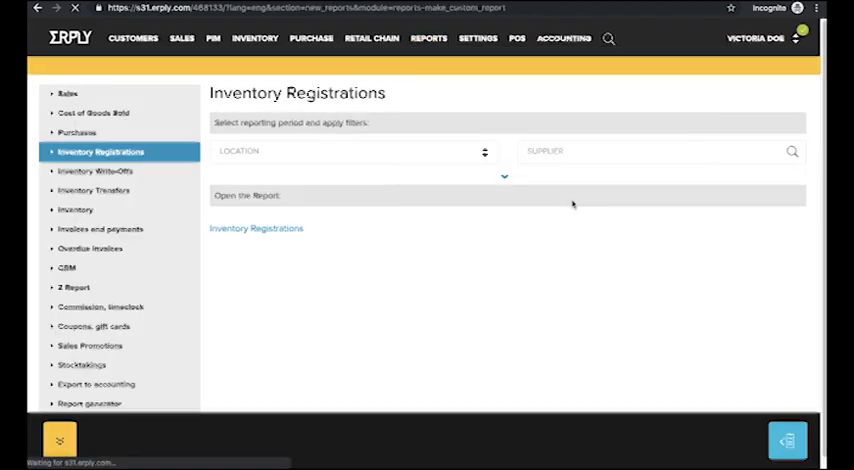
left_click(90, 404)
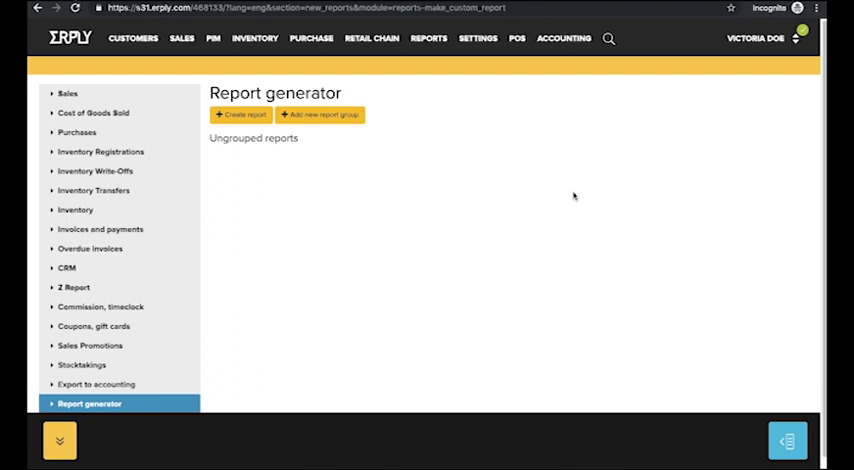
mouse_move(556, 192)
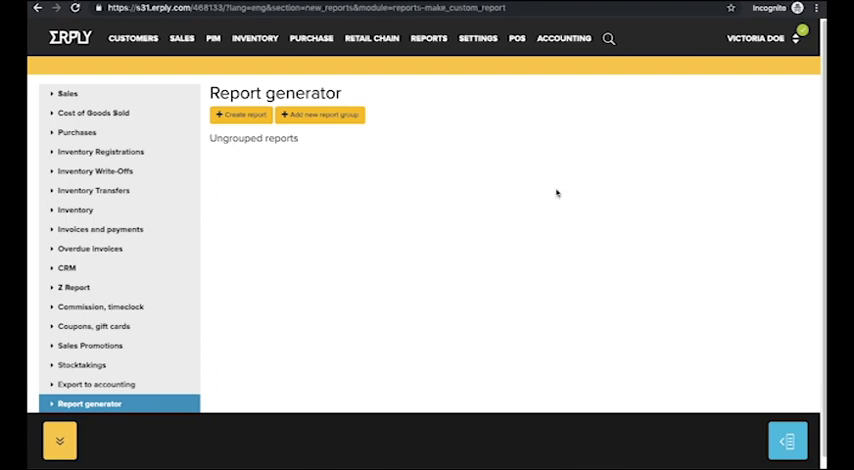
mouse_move(620, 132)
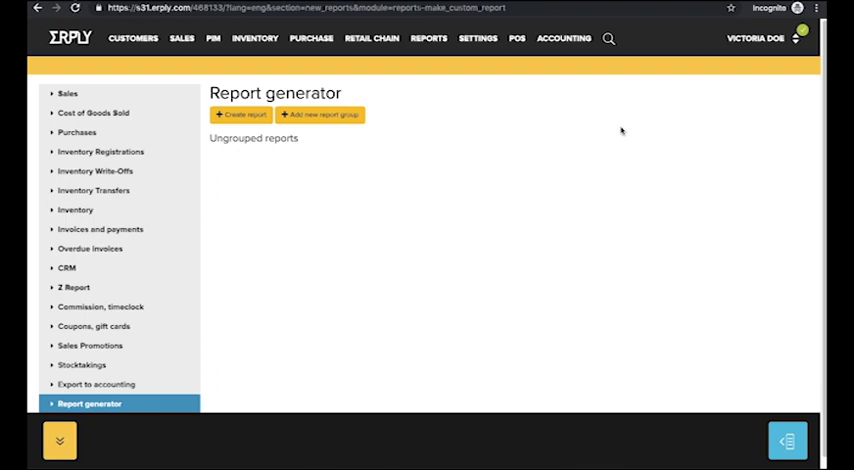